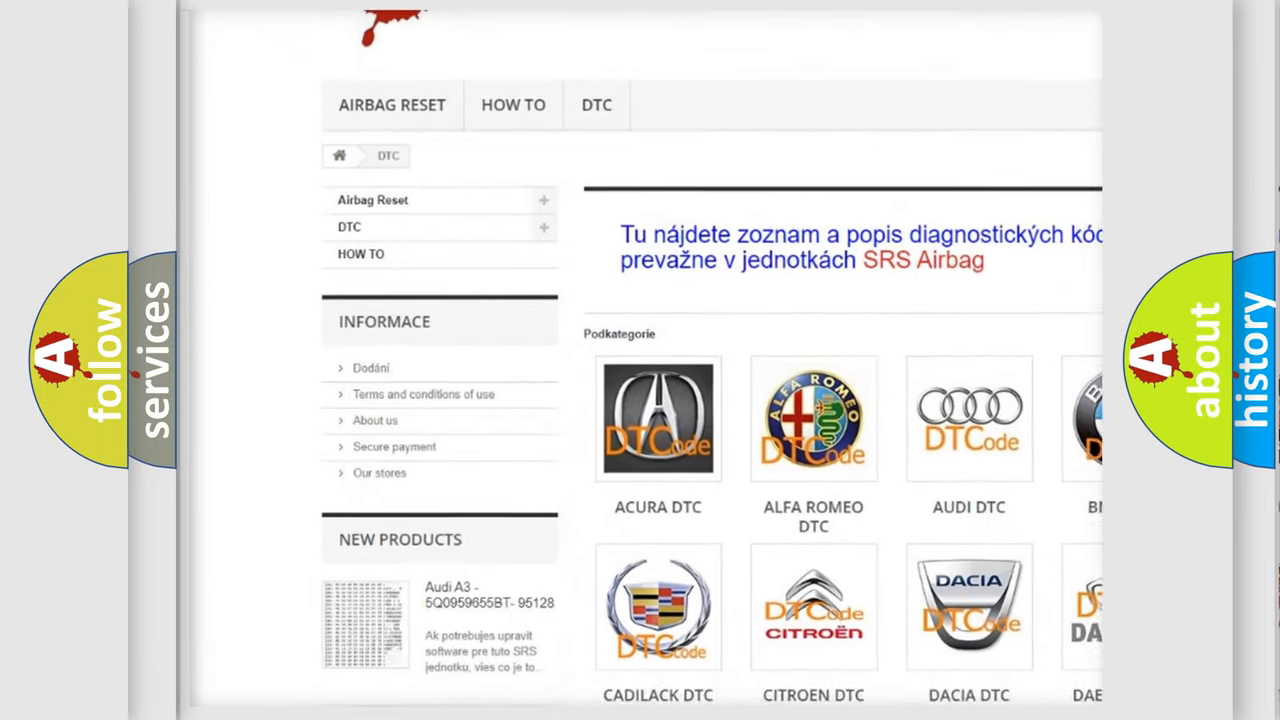
pyautogui.scroll(-3)
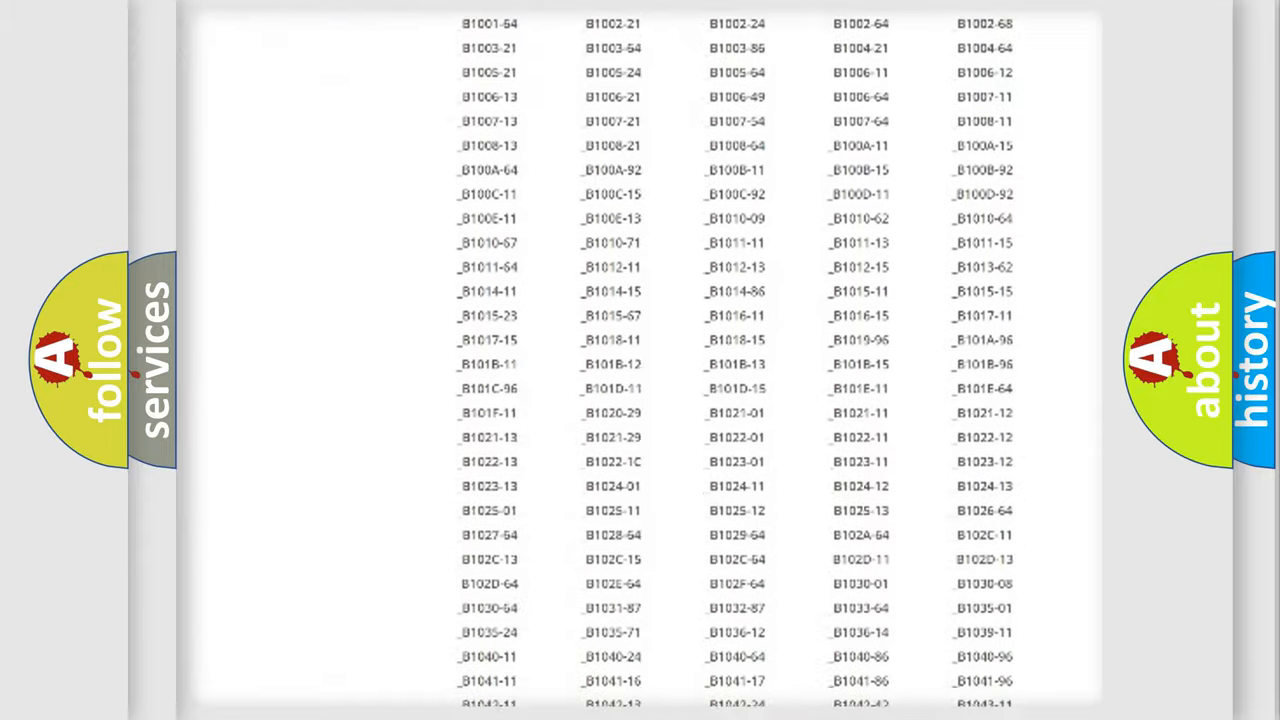
pyautogui.scroll(-3)
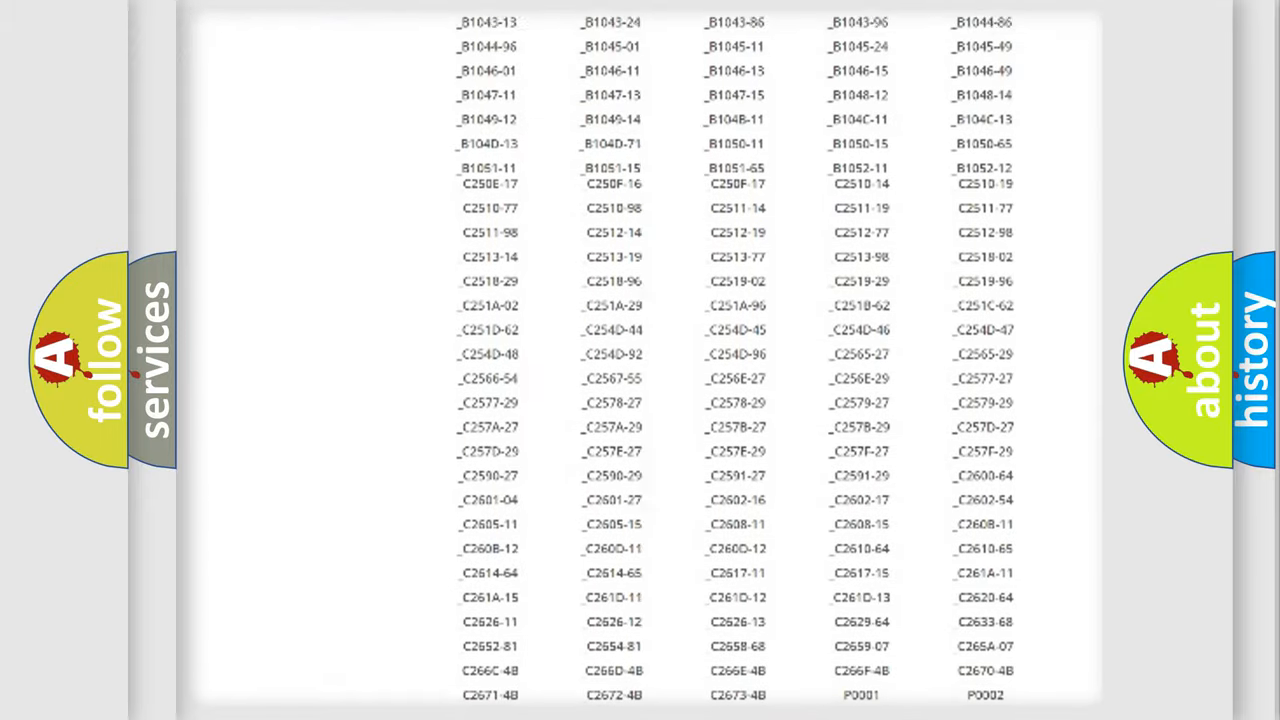